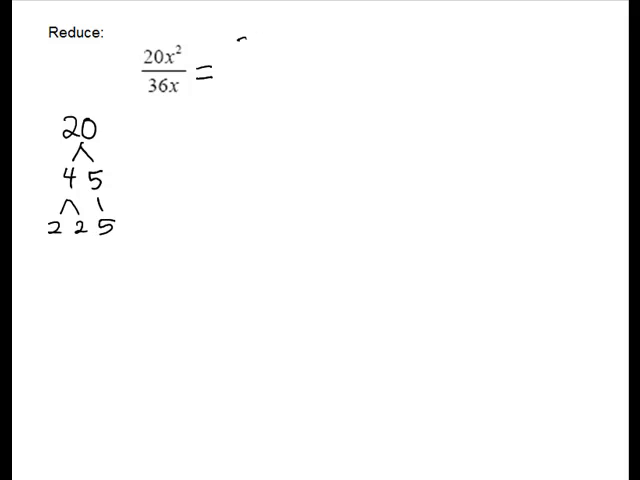
Write the prime factors 2·2·5 and 2·2·3·3·x for 20x²/36x and strike out the shared 2·2·x.
{"action": "type", "text": "2·2·5"}
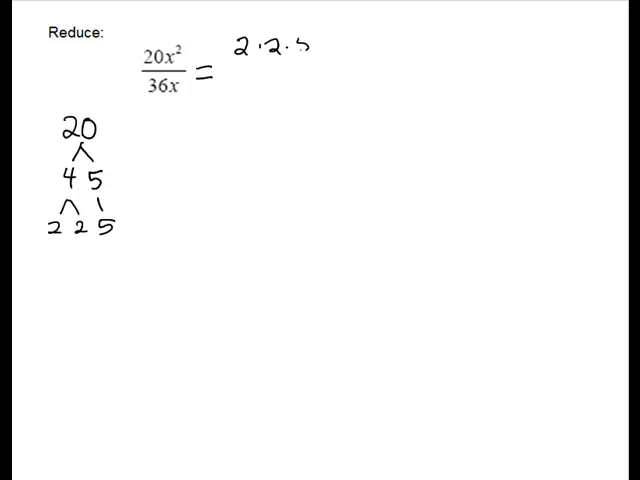
{"action": "type", "text": "."}
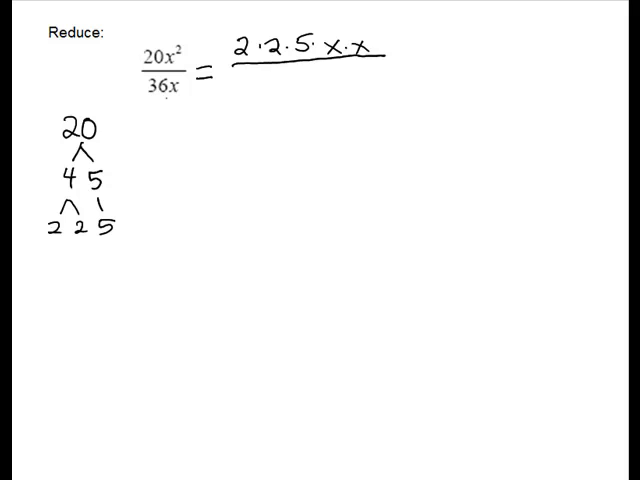
{"action": "left_click", "coordinate": [76, 272]}
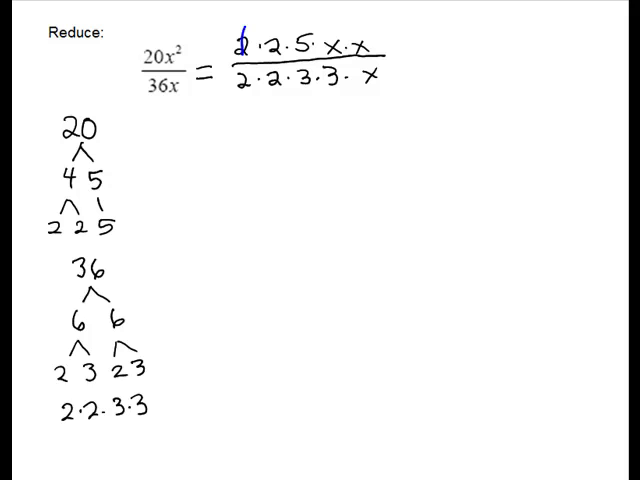
{"action": "left_click", "coordinate": [238, 78]}
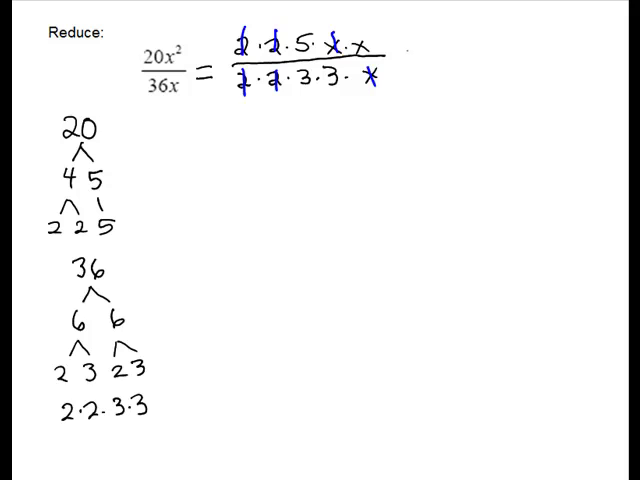
{"action": "type", "text": "="}
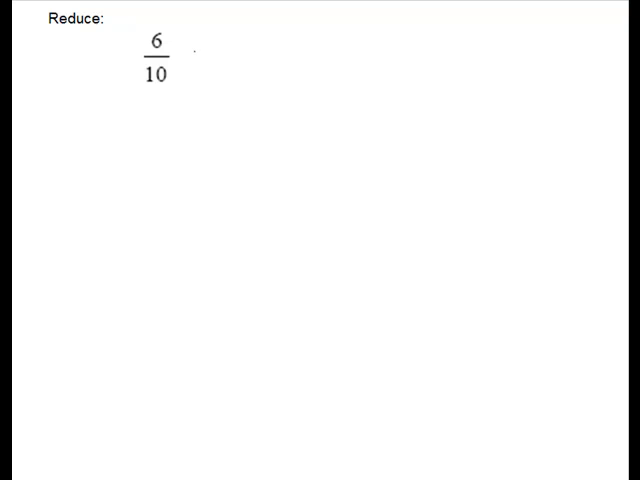
Write 6/10 = 3/5 with 2·3 over 2·5 below and the common 2 cancelled.
{"action": "left_click_drag", "start_coordinate": [184, 56], "coordinate": [196, 52]}
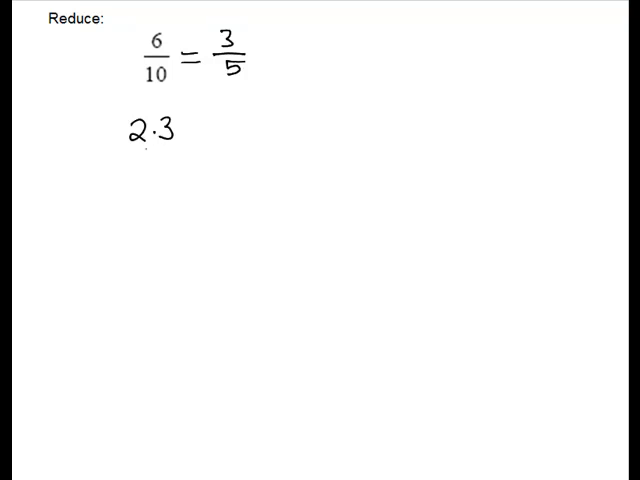
{"action": "left_click_drag", "start_coordinate": [118, 156], "coordinate": [178, 150]}
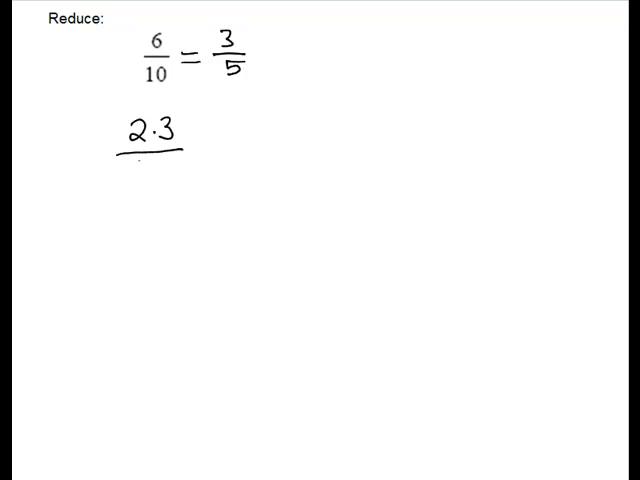
{"action": "left_click", "coordinate": [150, 176]}
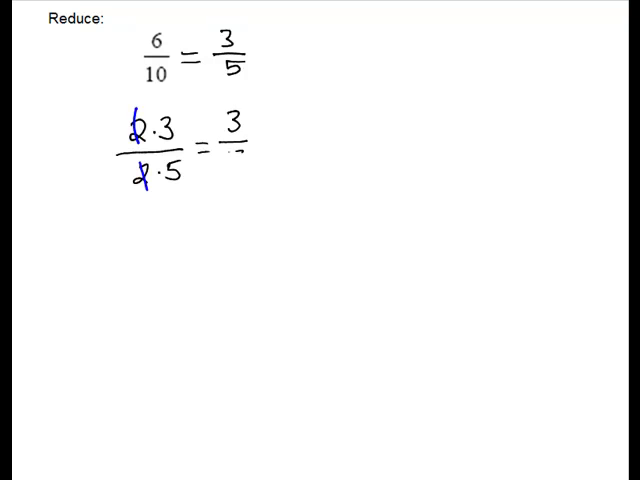
{"action": "type", "text": "5"}
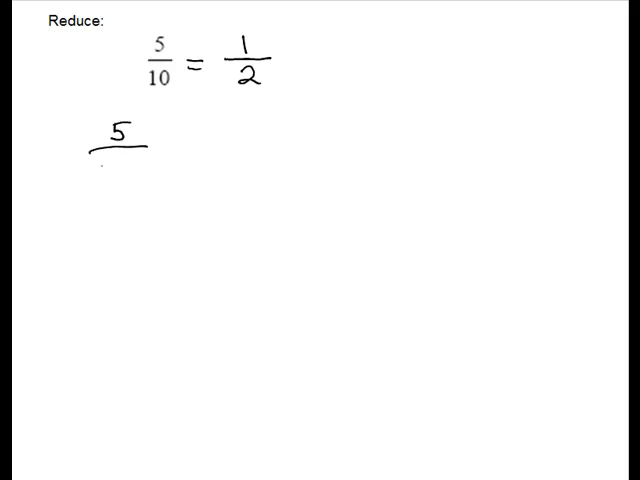
Write 5/10 = 1/2 and begin its factored form with 5 over 2·5.
{"action": "type", "text": "2·5"}
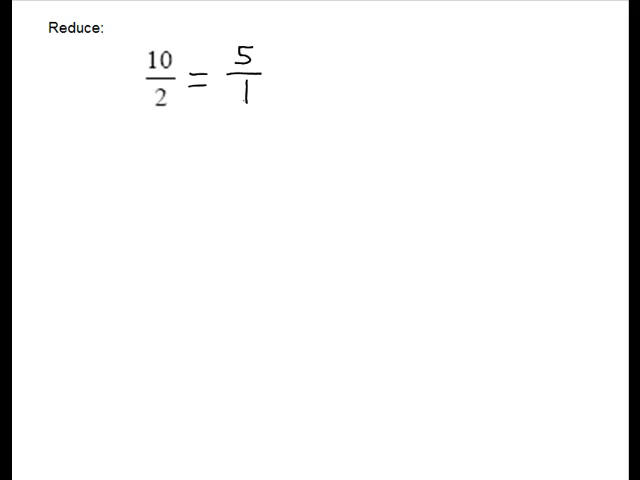
Write = 5/1 beside 10/2 as its reduced form.
{"action": "type", "text": "="}
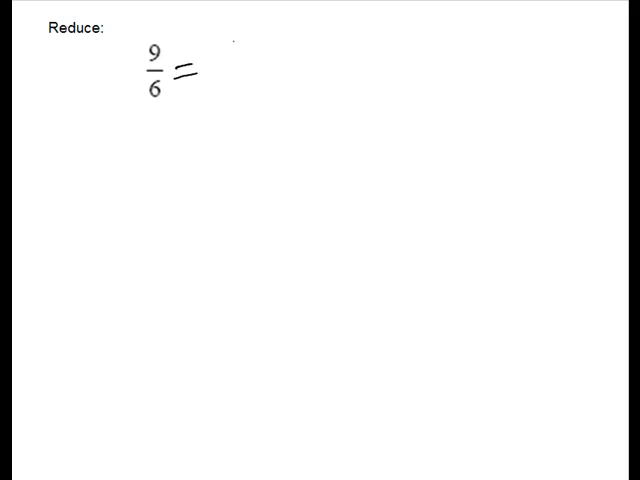
Write 9/6 = 3/2 as 3·3 over 3·2 and cross out the shared 3.
{"action": "type", "text": "3"}
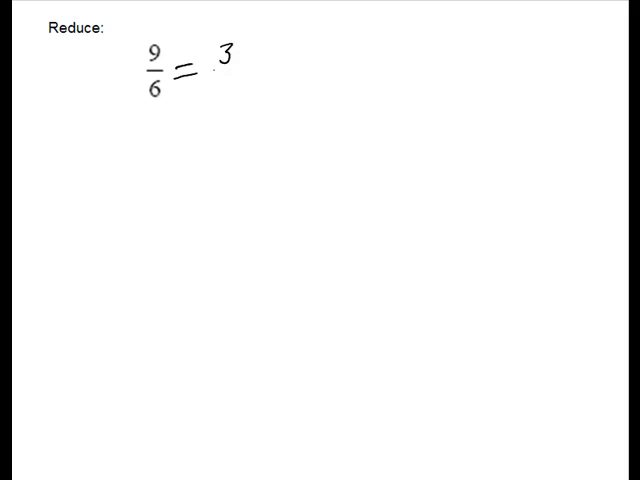
{"action": "left_click_drag", "start_coordinate": [210, 78], "coordinate": [236, 78]}
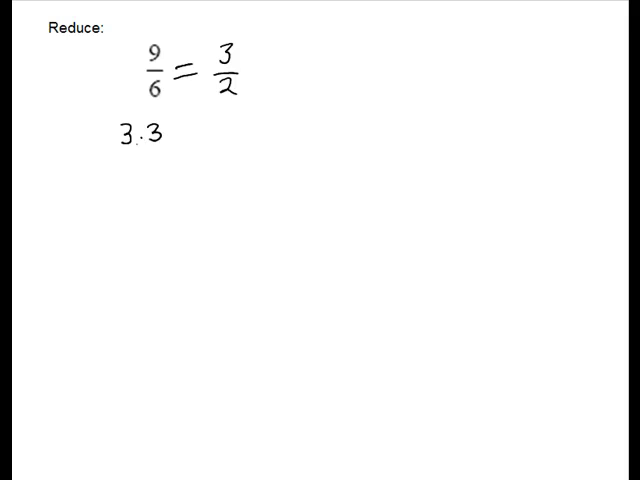
{"action": "left_click", "coordinate": [130, 170]}
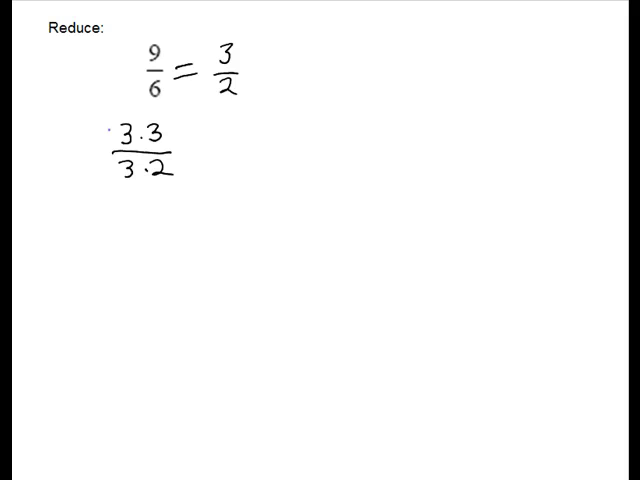
{"action": "left_click_drag", "start_coordinate": [122, 122], "coordinate": [128, 176]}
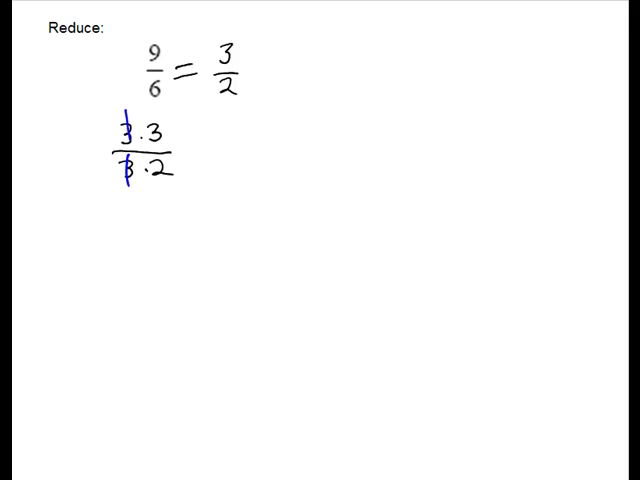